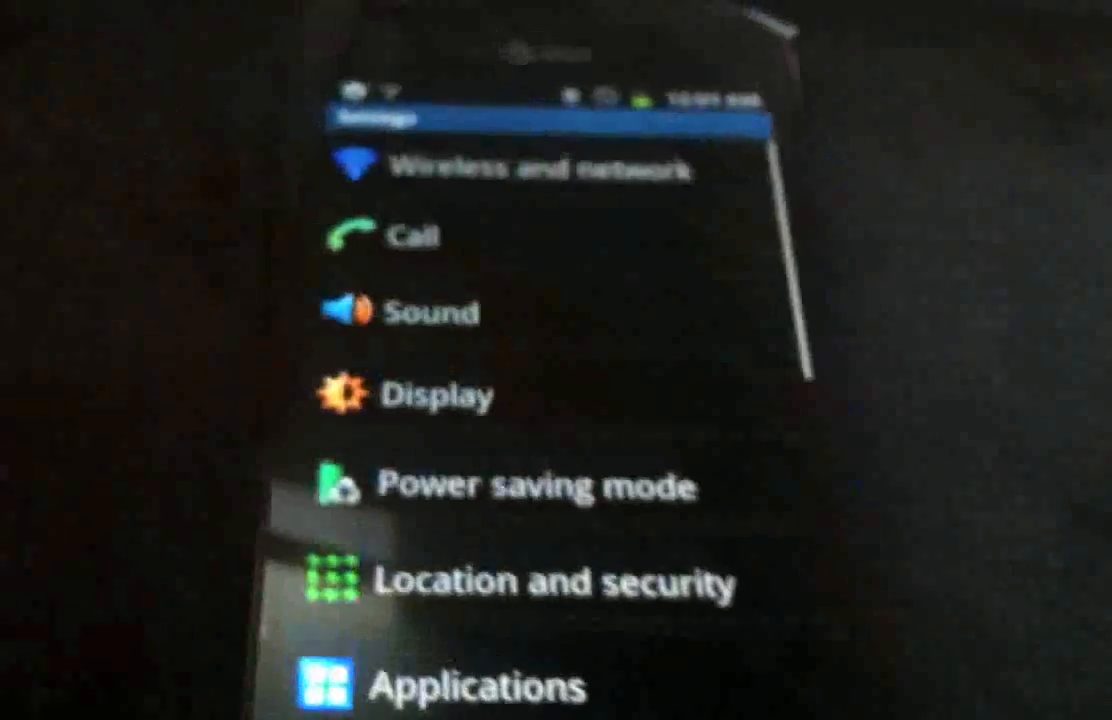
{"action": "scroll", "scroll_direction": "down", "scroll_amount": 3}
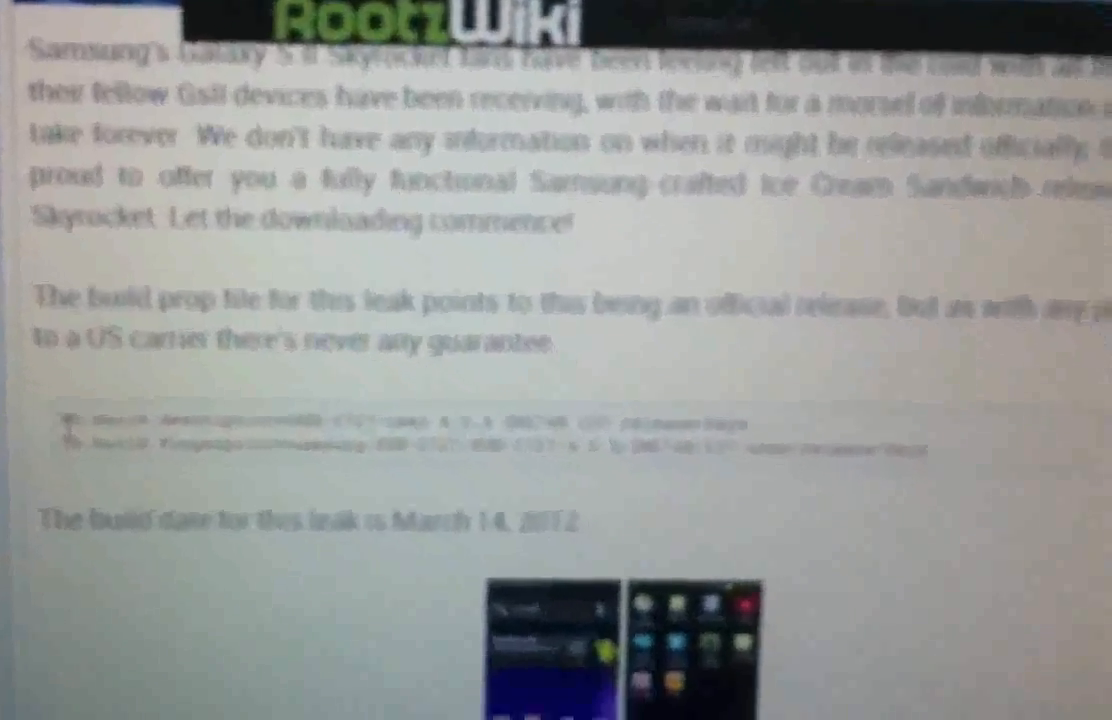
{"action": "scroll", "scroll_direction": "down", "scroll_amount": 3}
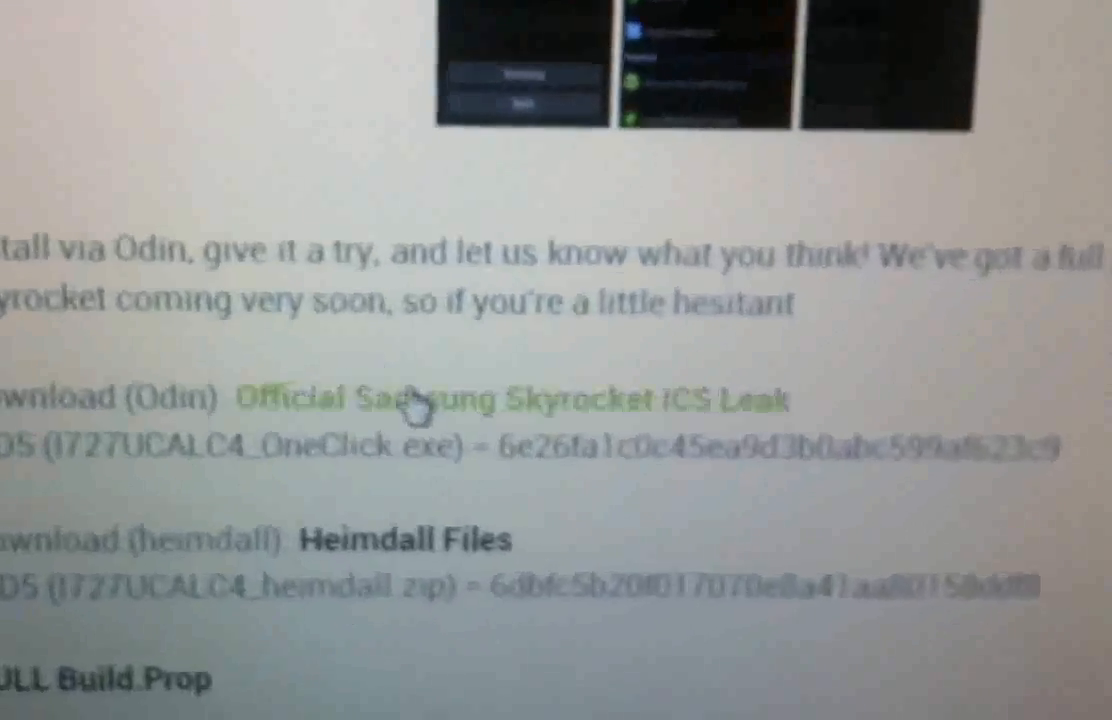